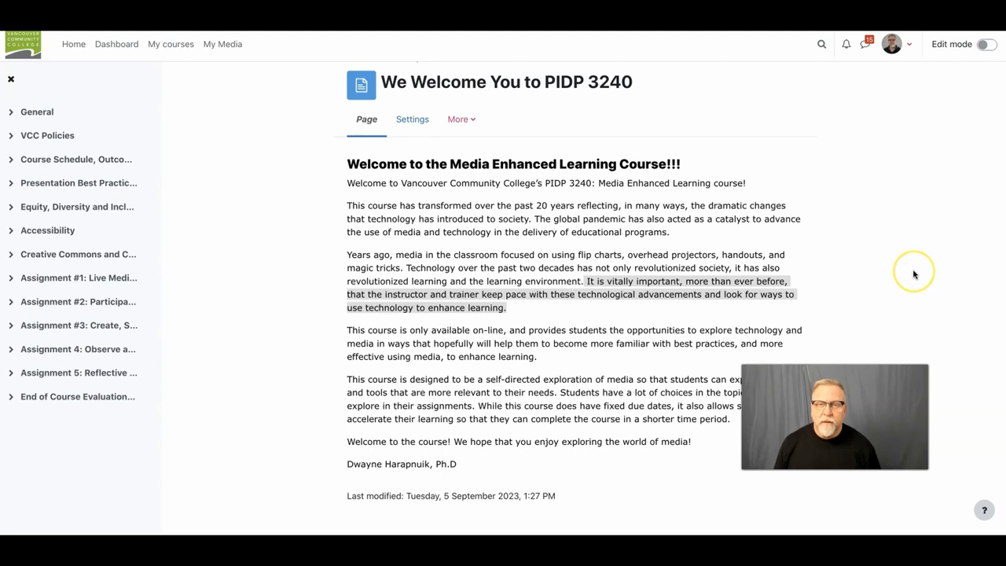
pyautogui.moveTo(914, 273)
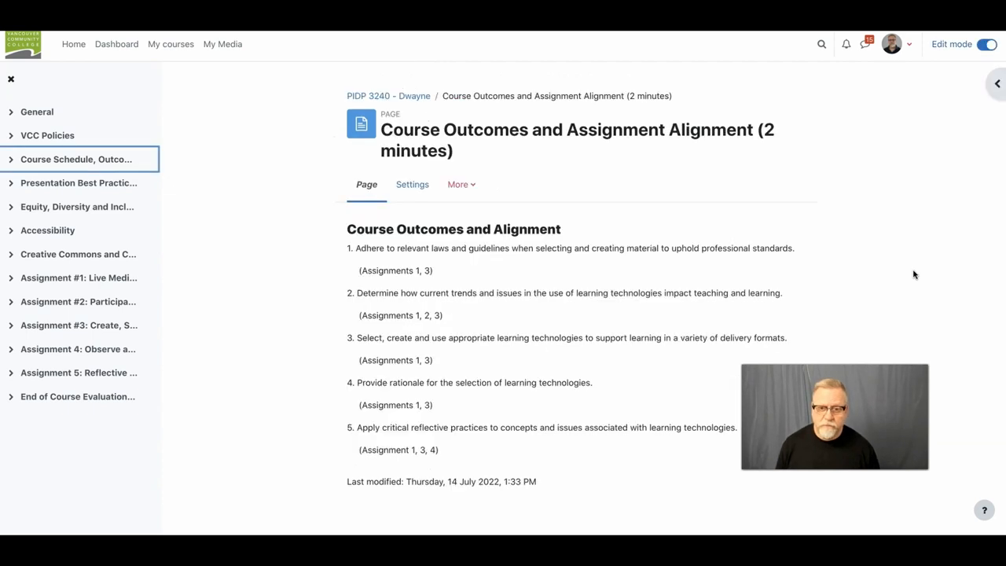
pyautogui.moveTo(602, 242)
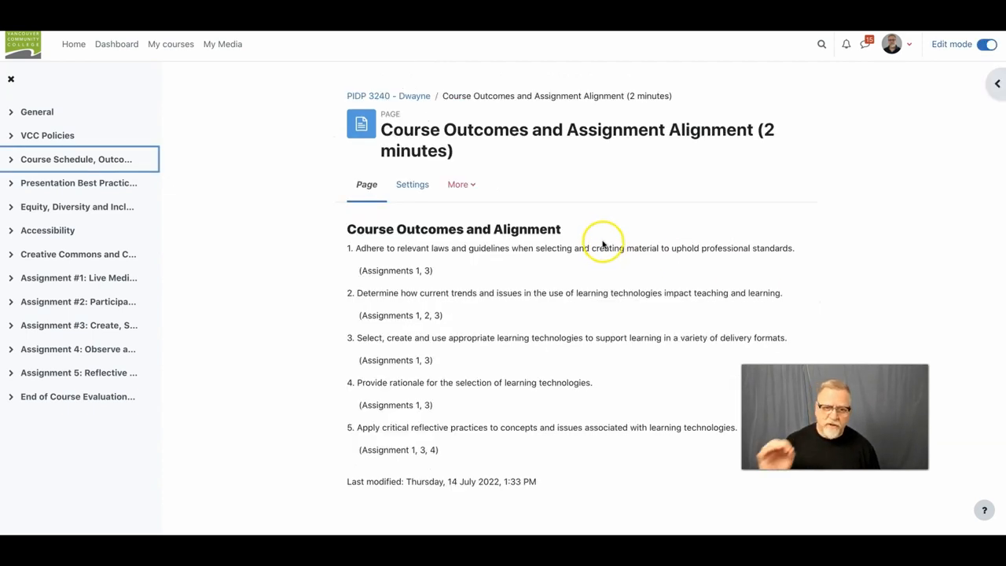
pyautogui.moveTo(605, 240)
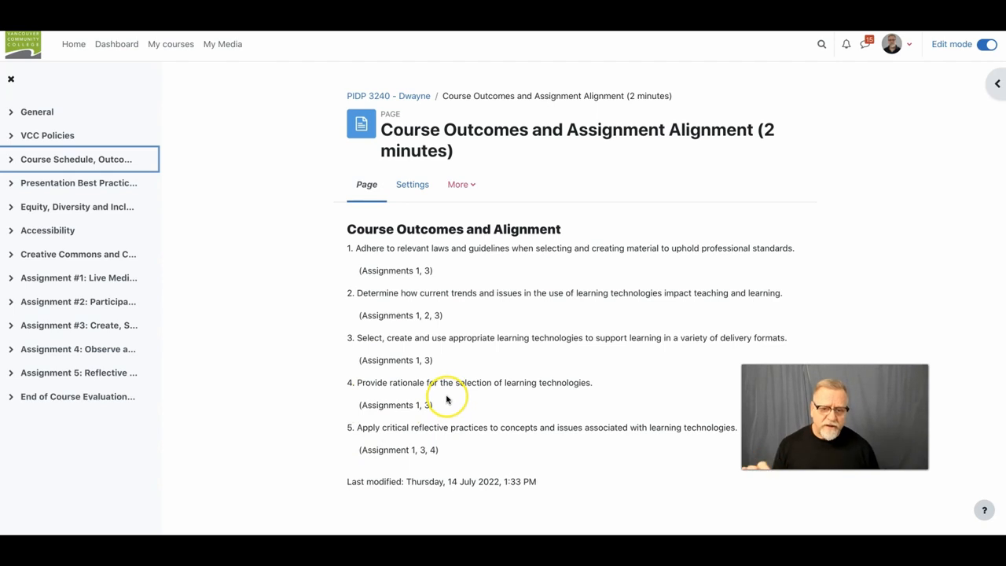
pyautogui.moveTo(530, 400)
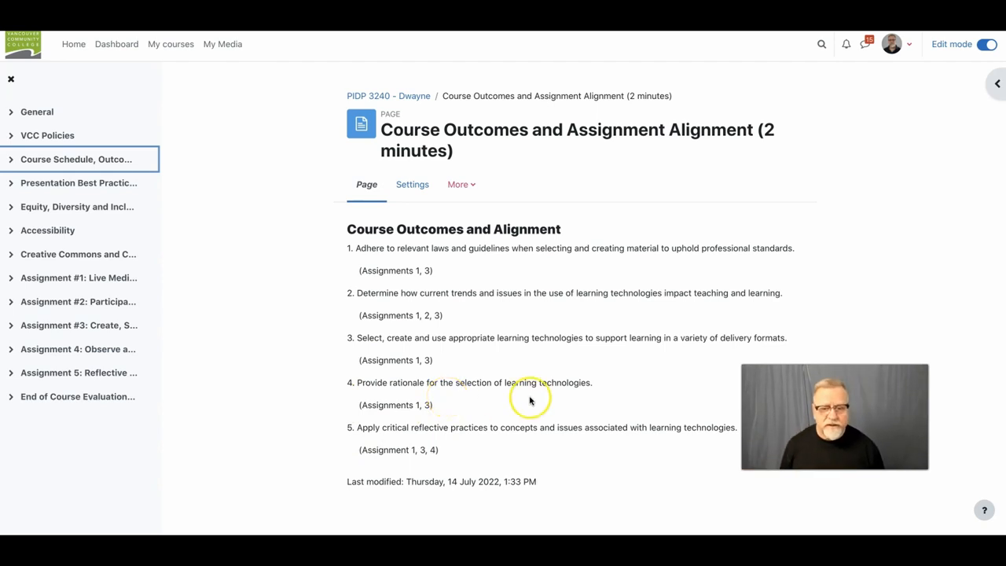
pyautogui.moveTo(585, 359)
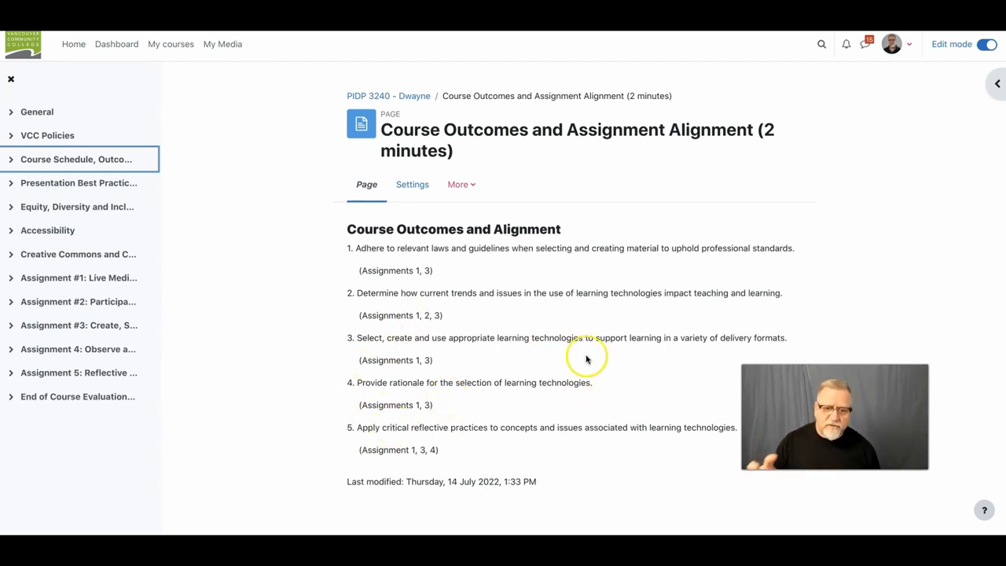
pyautogui.moveTo(552, 350)
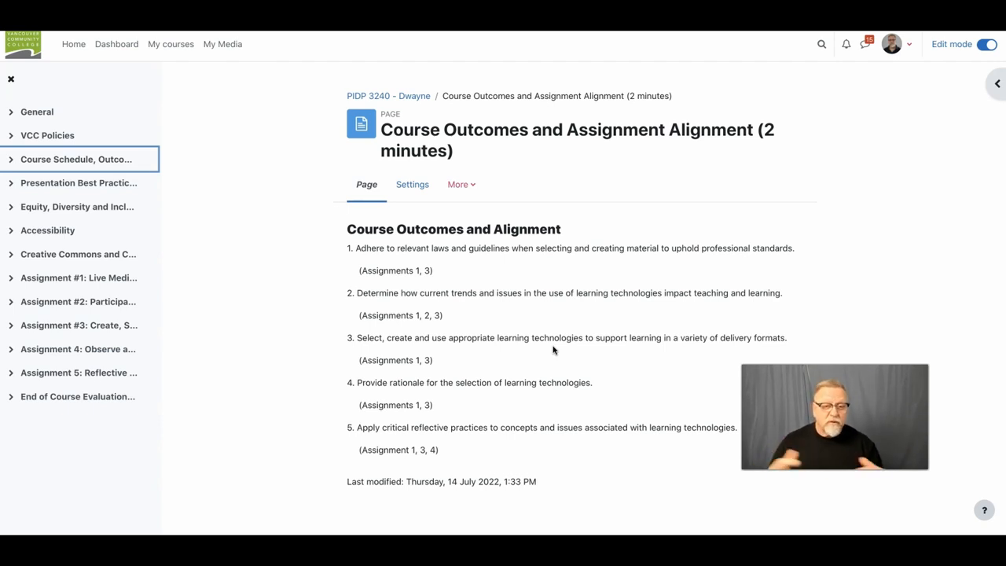
# Scroll down through Assignment 1's Live Zoom Presentation requirements, 4 Es and Reflective Report guidelines
pyautogui.scroll(-3)
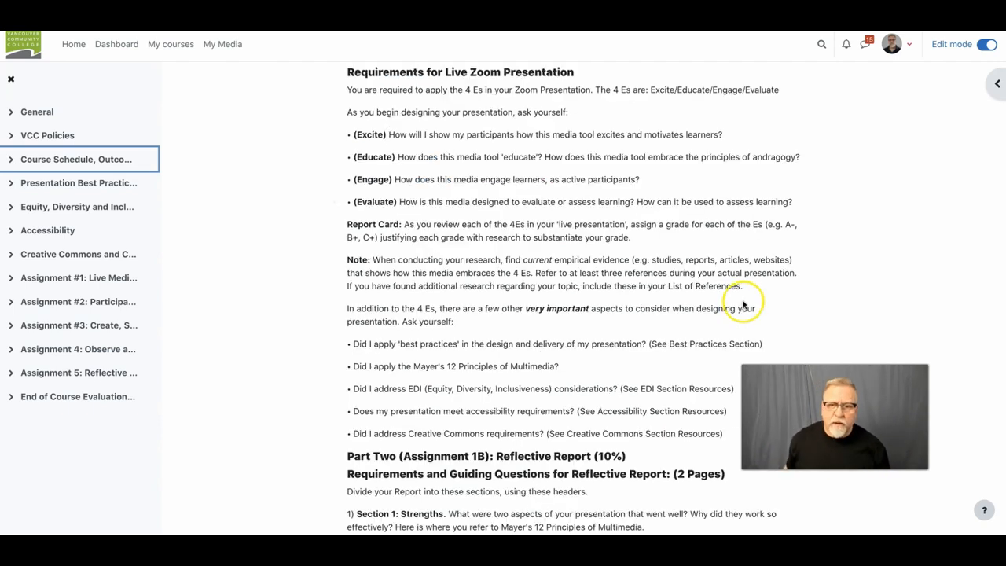
pyautogui.moveTo(696, 281)
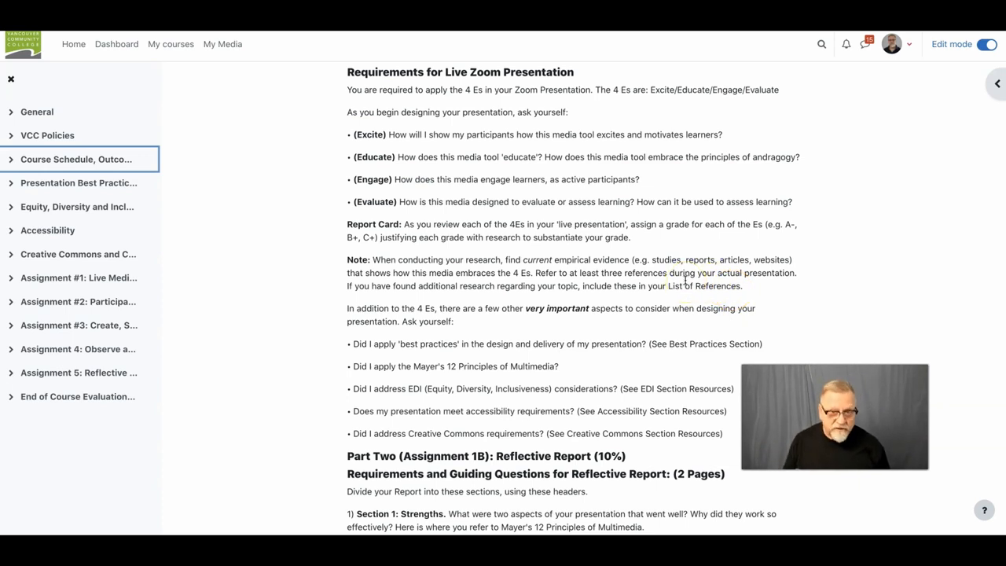
pyautogui.moveTo(625, 249)
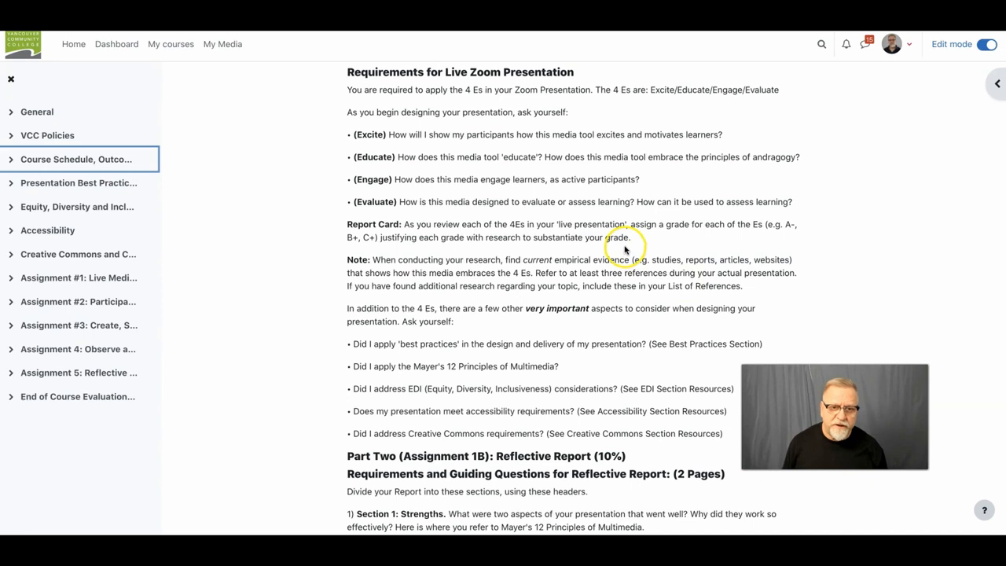
pyautogui.moveTo(462, 90)
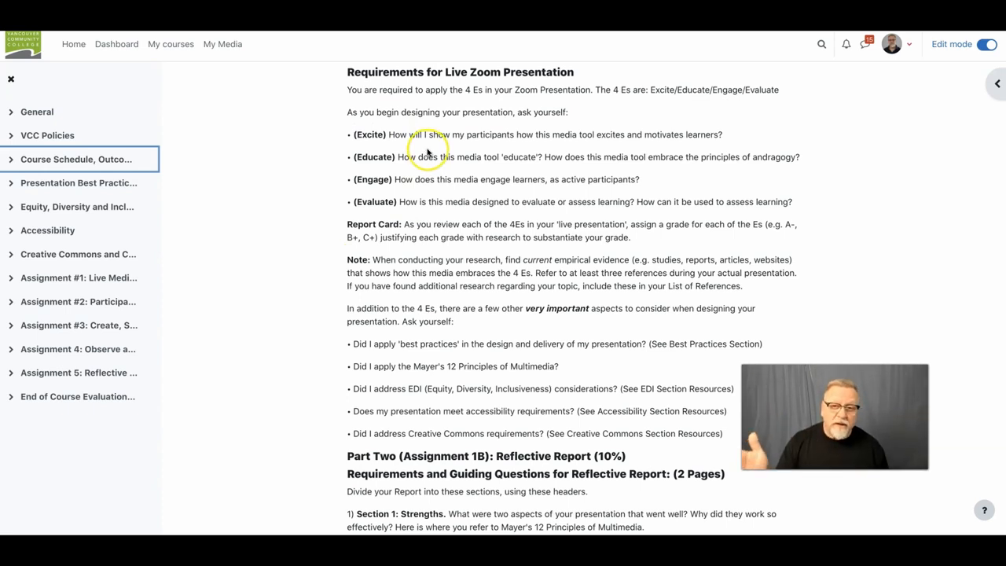
pyautogui.moveTo(378, 209)
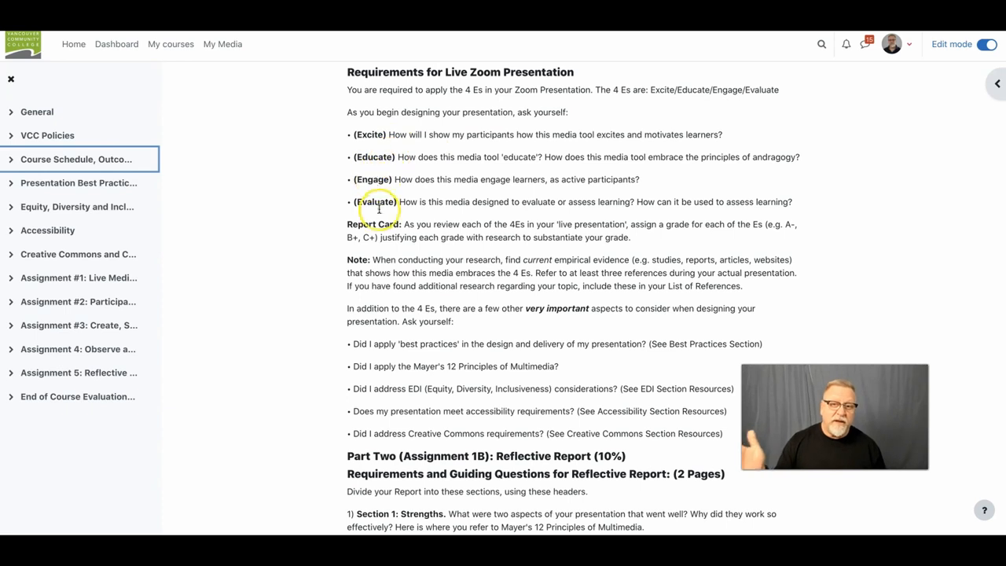
pyautogui.moveTo(548, 240)
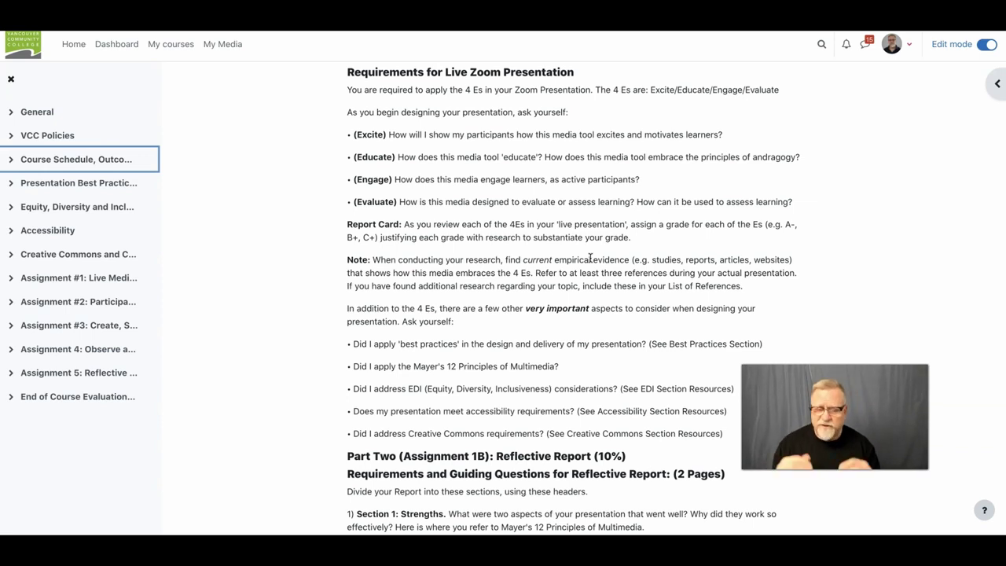
pyautogui.moveTo(827, 257)
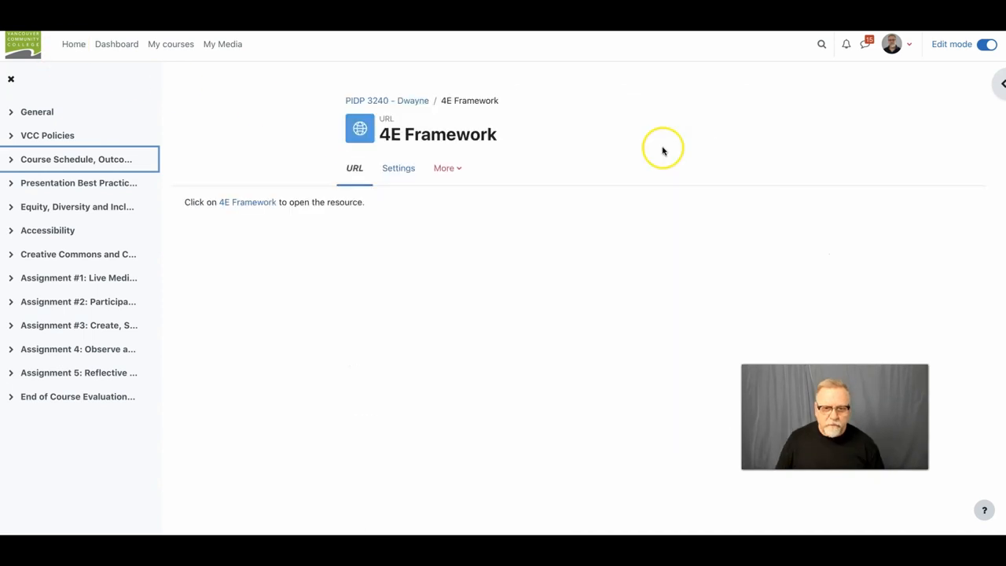
pyautogui.moveTo(662, 150)
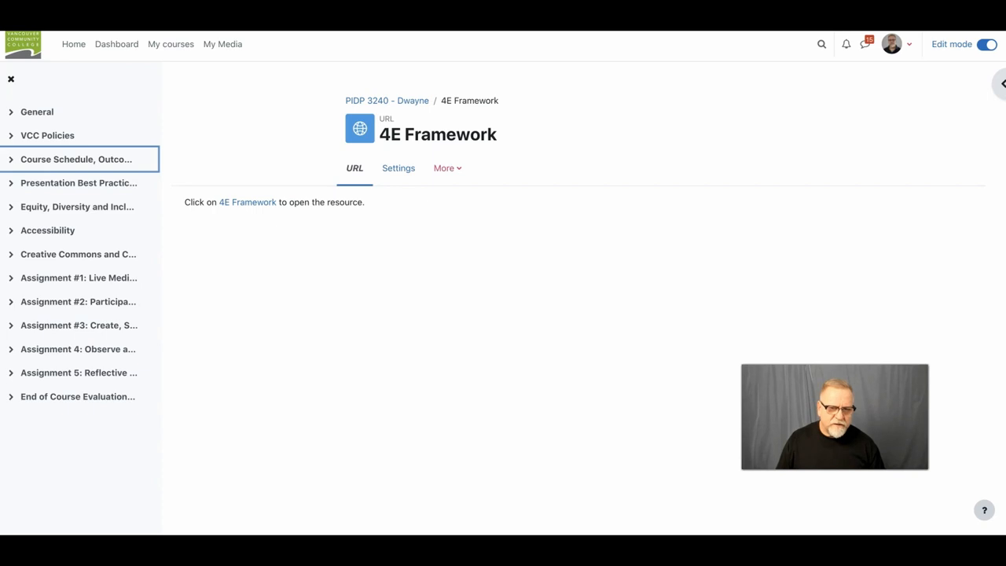
# Open The Decision Lab's 4E Framework article and read down to its social media marketing variation
pyautogui.click(247, 202)
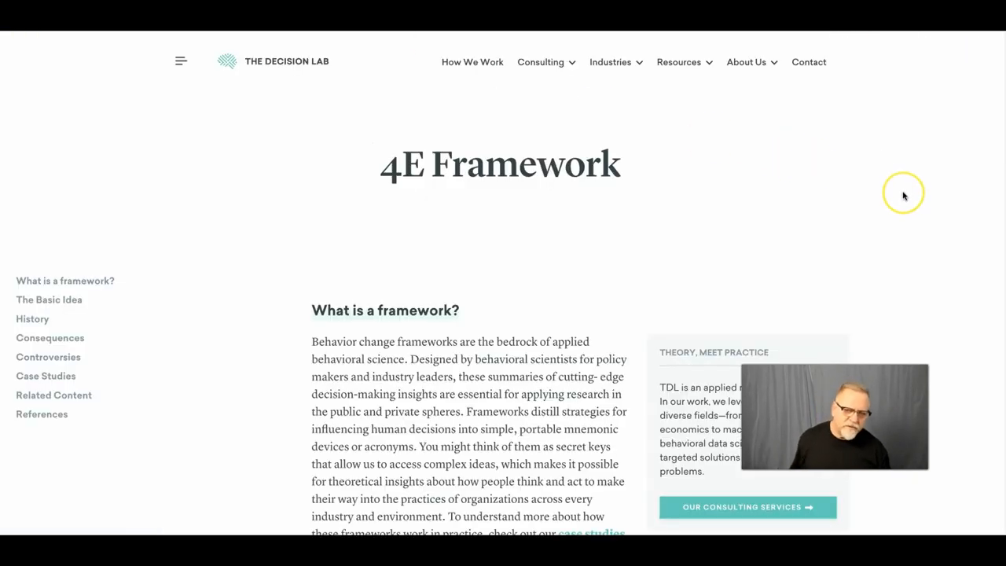
pyautogui.moveTo(903, 195)
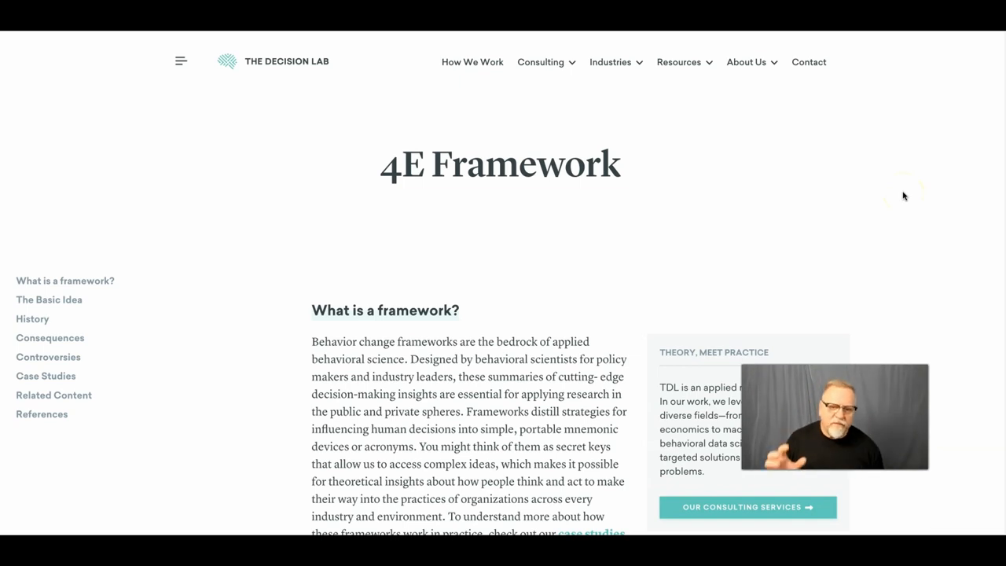
pyautogui.scroll(-3)
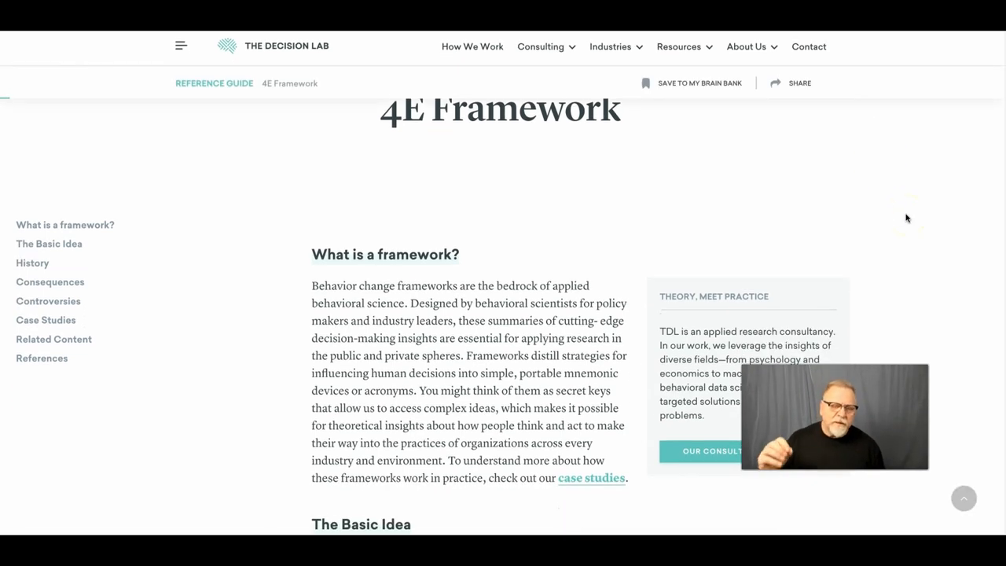
pyautogui.scroll(-3)
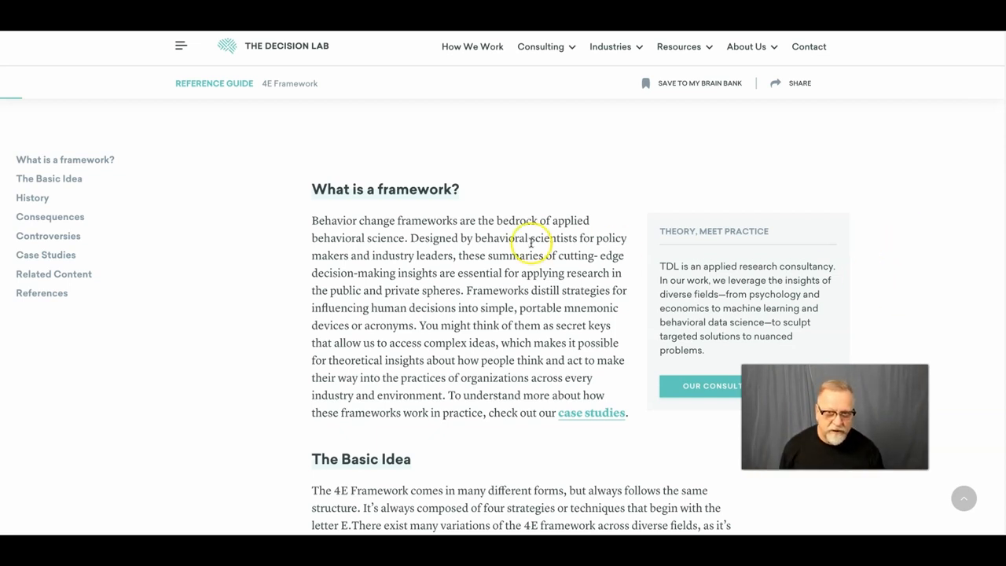
pyautogui.scroll(-3)
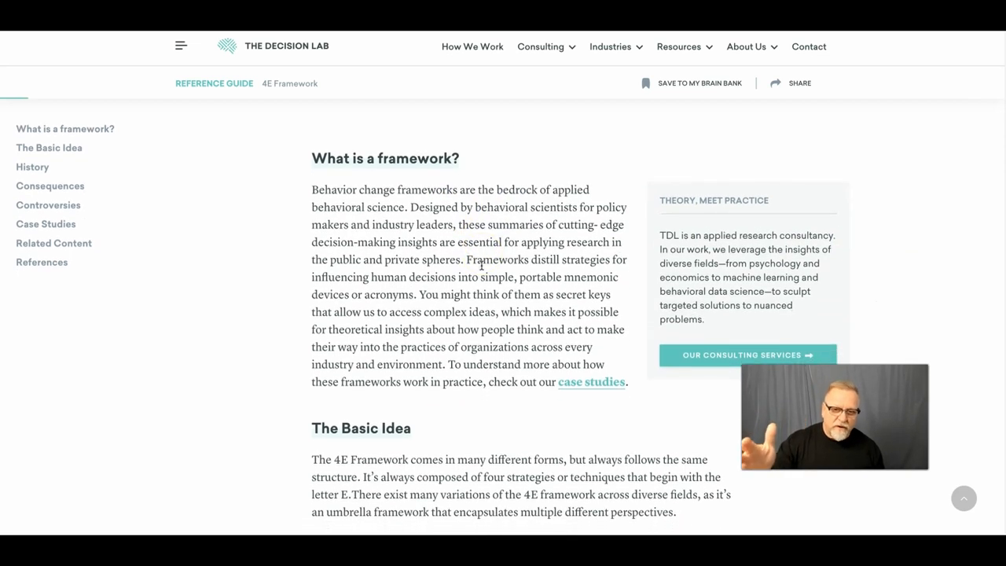
pyautogui.scroll(-3)
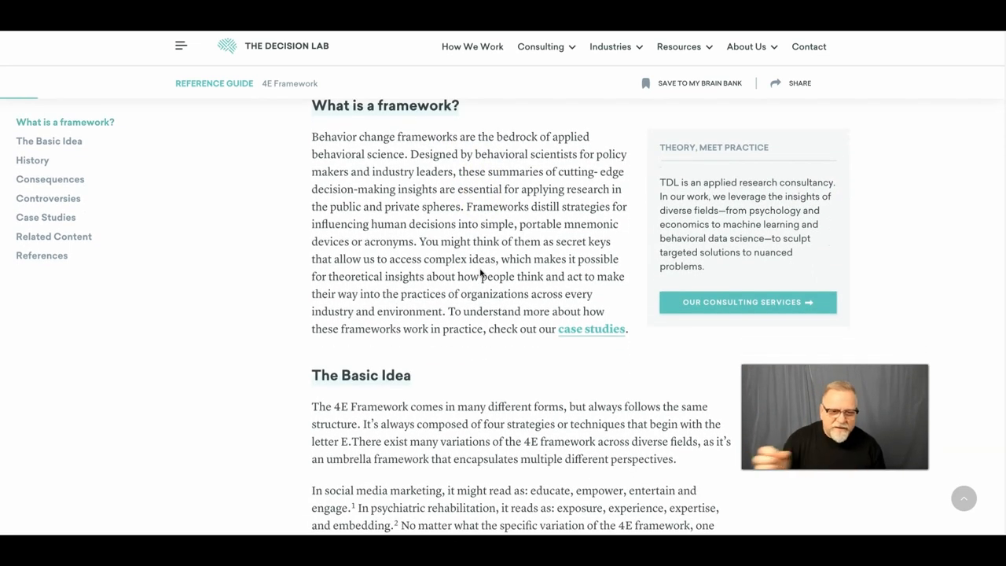
pyautogui.scroll(-3)
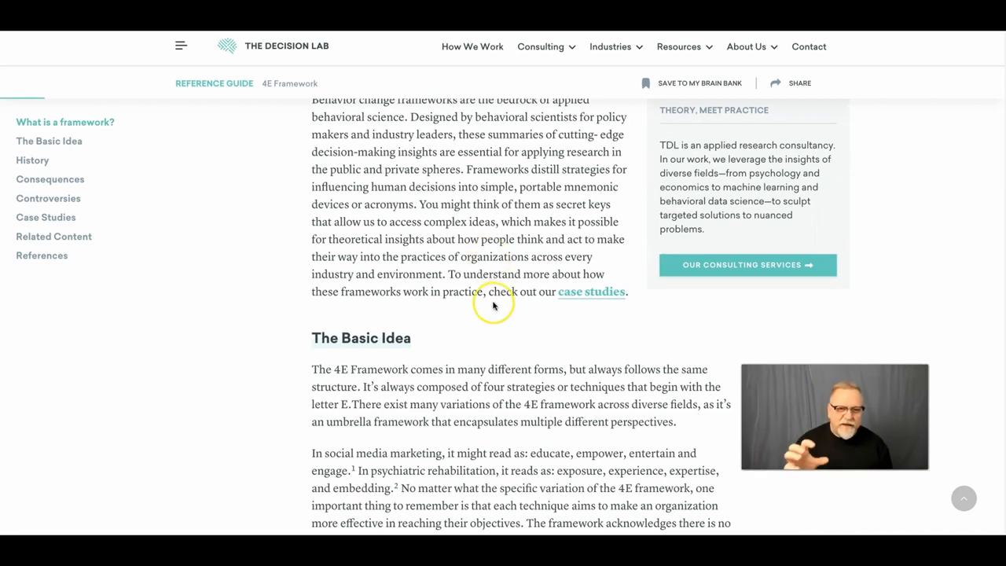
pyautogui.scroll(-3)
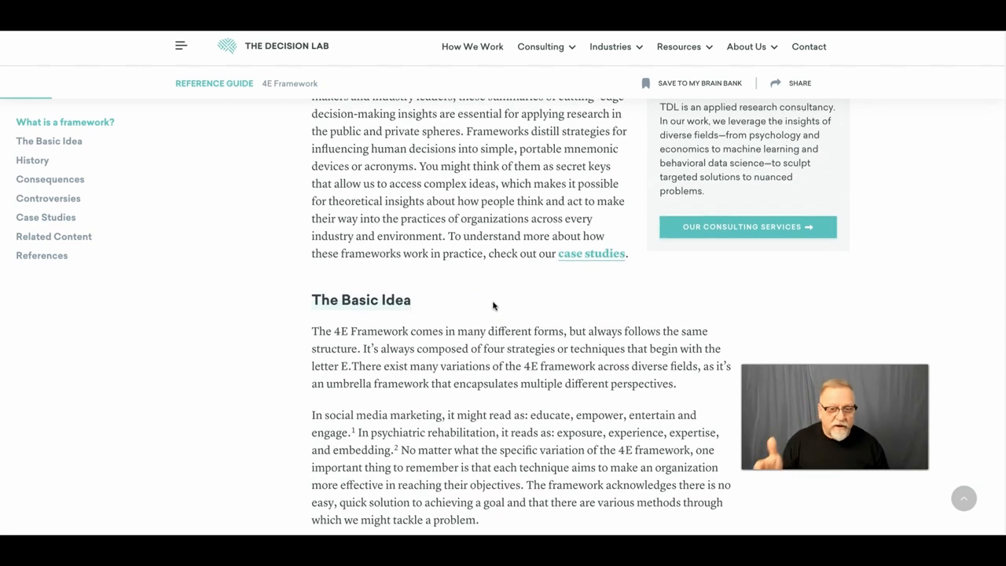
pyautogui.scroll(-3)
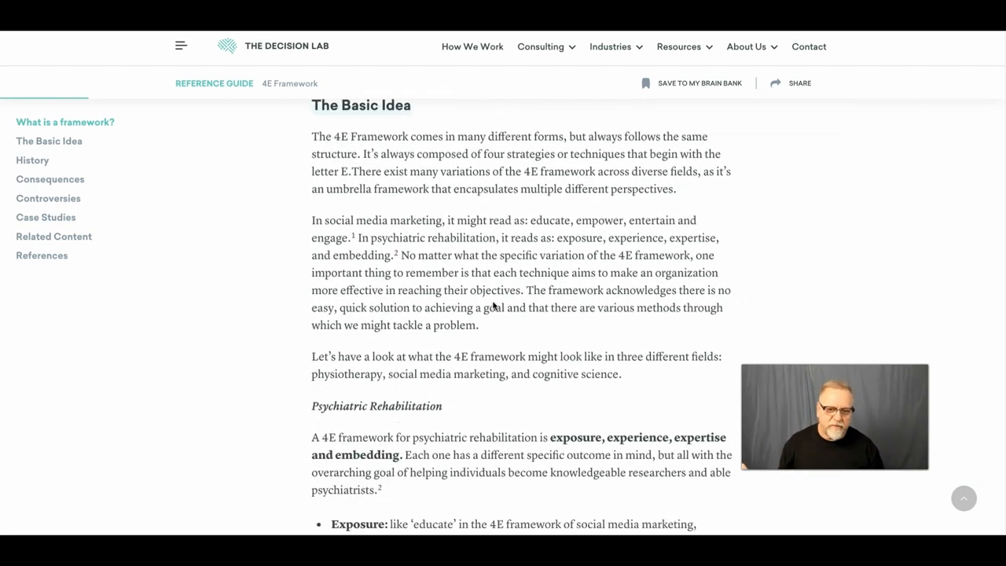
pyautogui.scroll(-3)
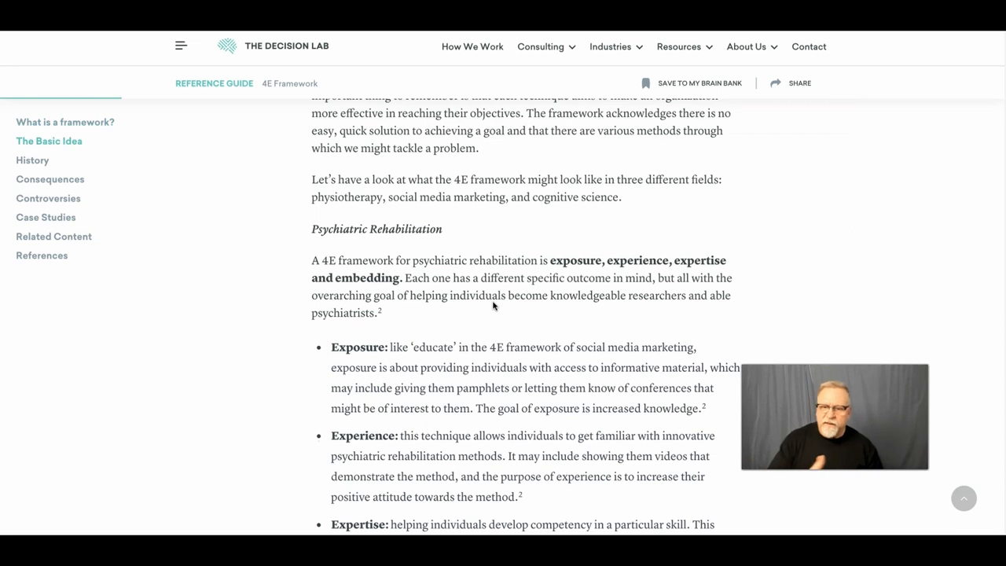
pyautogui.scroll(-3)
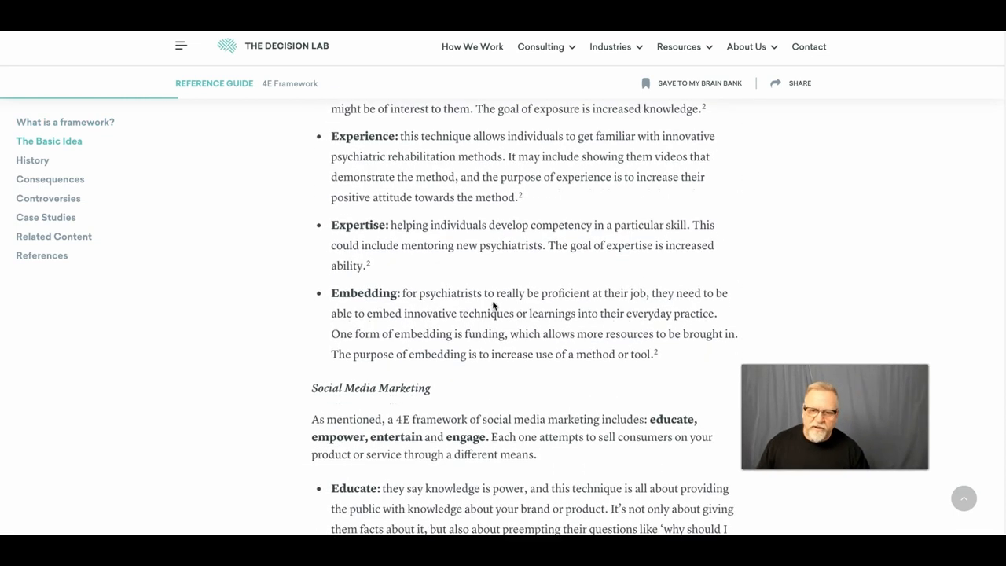
pyautogui.scroll(-3)
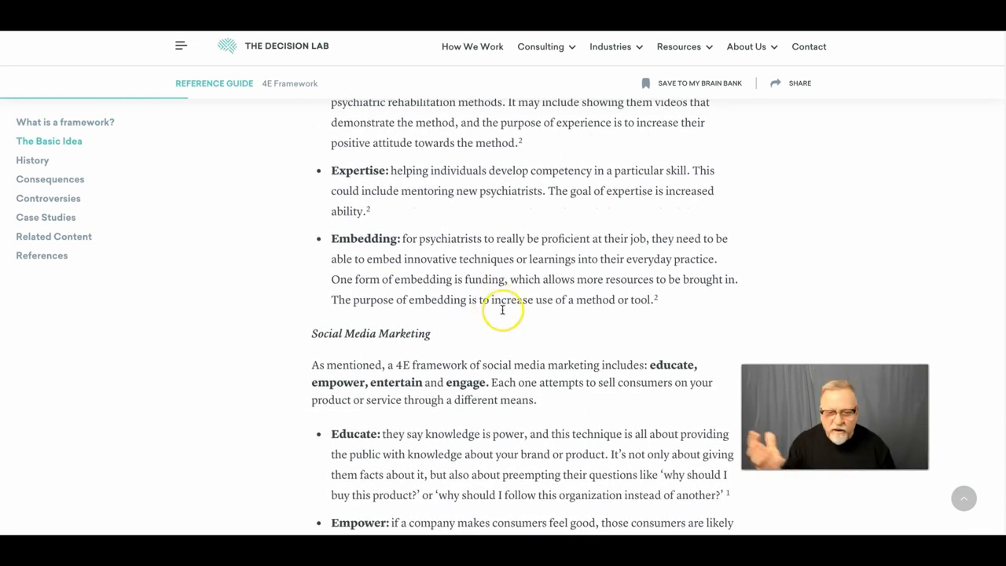
pyautogui.scroll(-3)
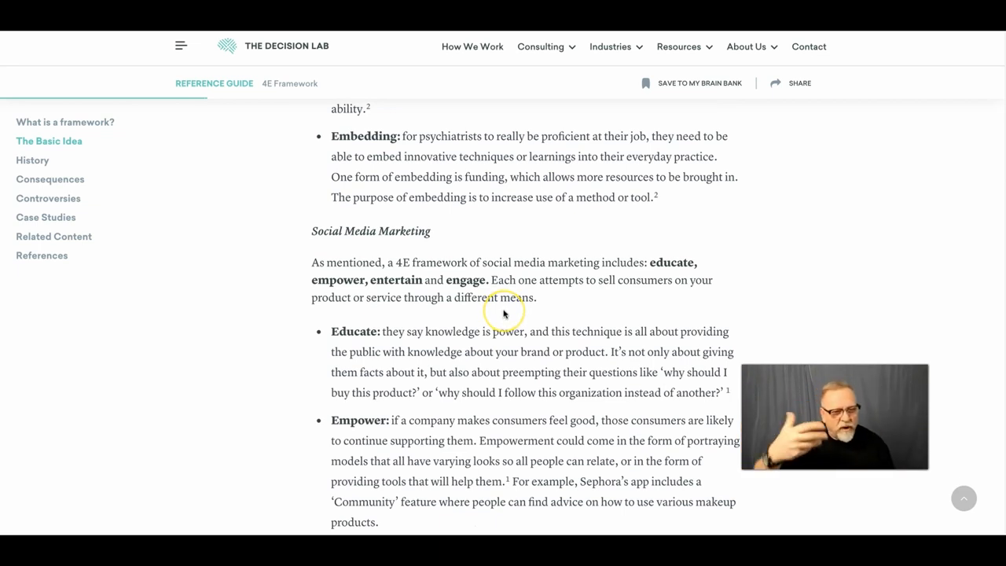
pyautogui.moveTo(504, 313)
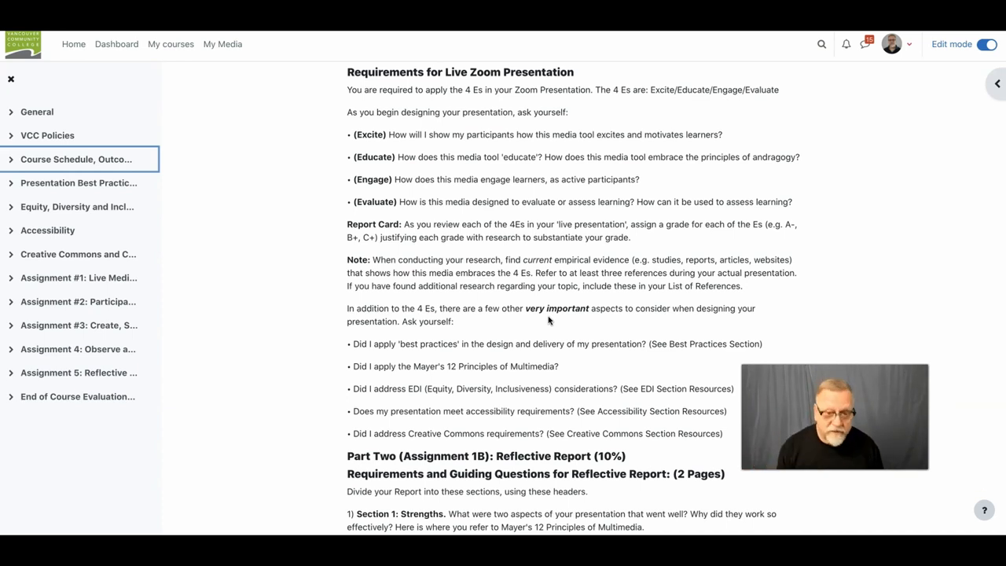
pyautogui.moveTo(637, 363)
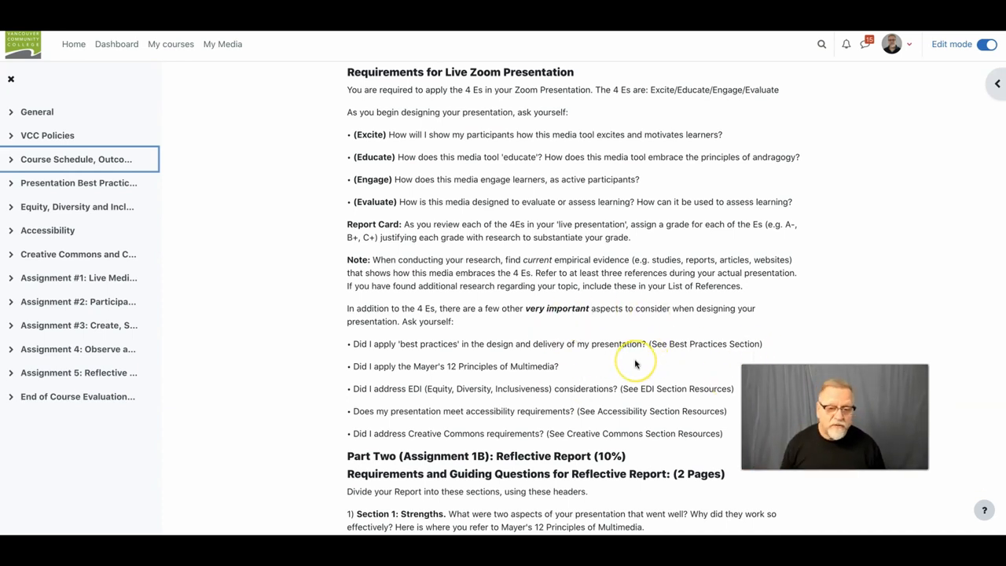
pyautogui.moveTo(568, 373)
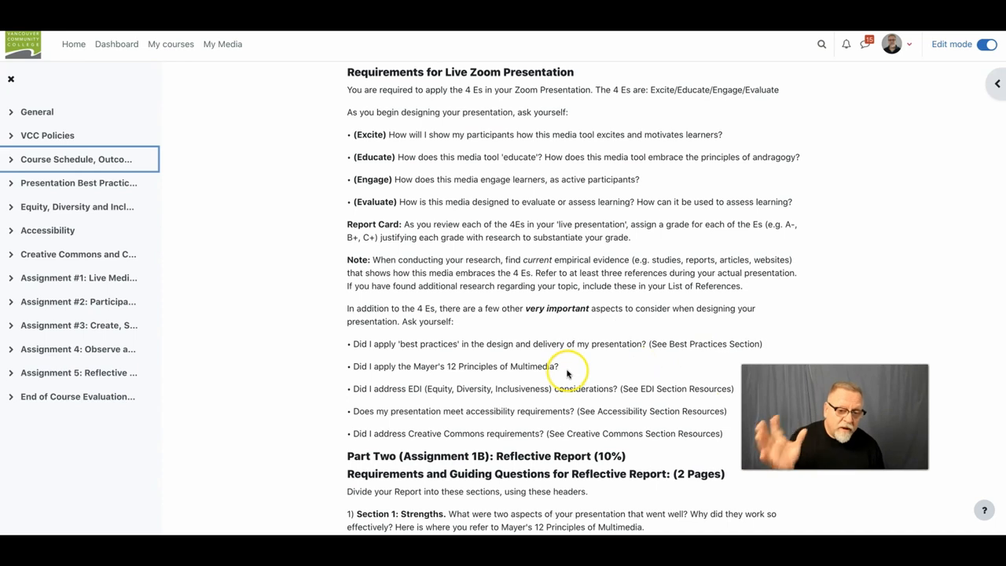
pyautogui.moveTo(568, 373)
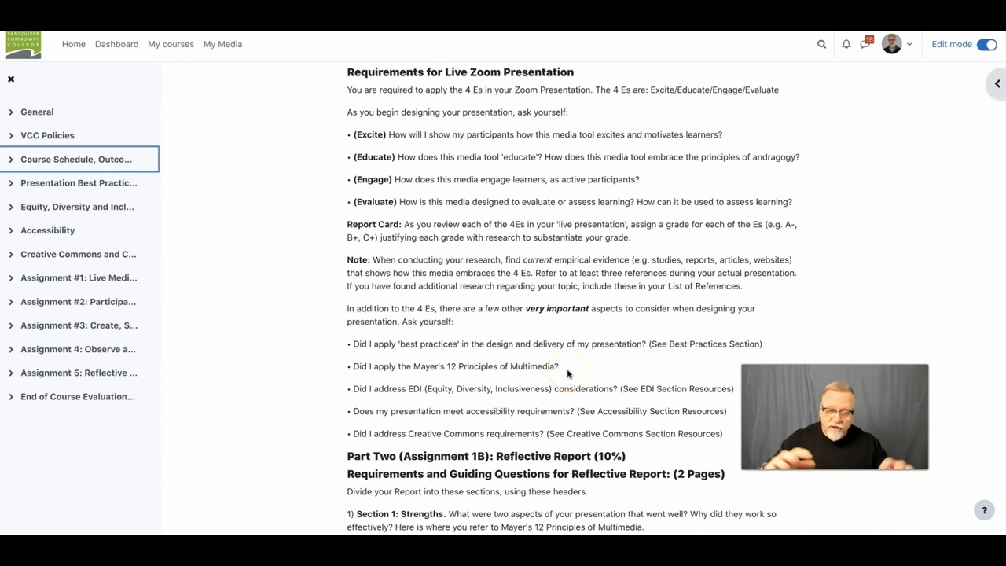